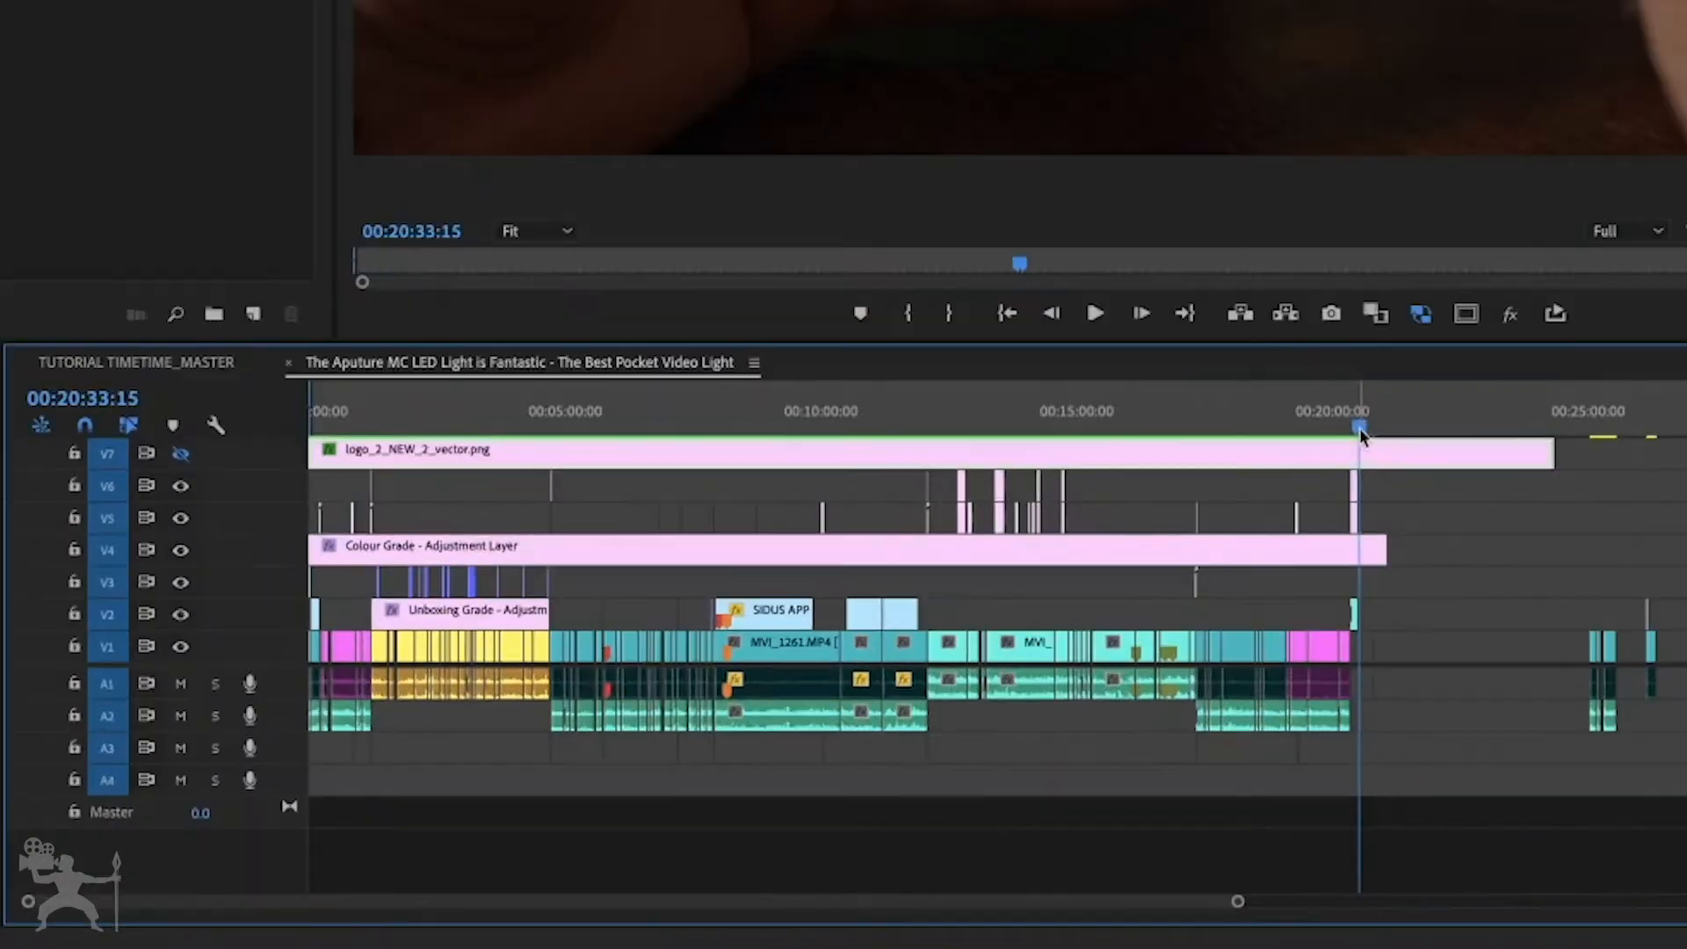
Set the out point at 00:20:33:15 where the playhead sits
key("o")
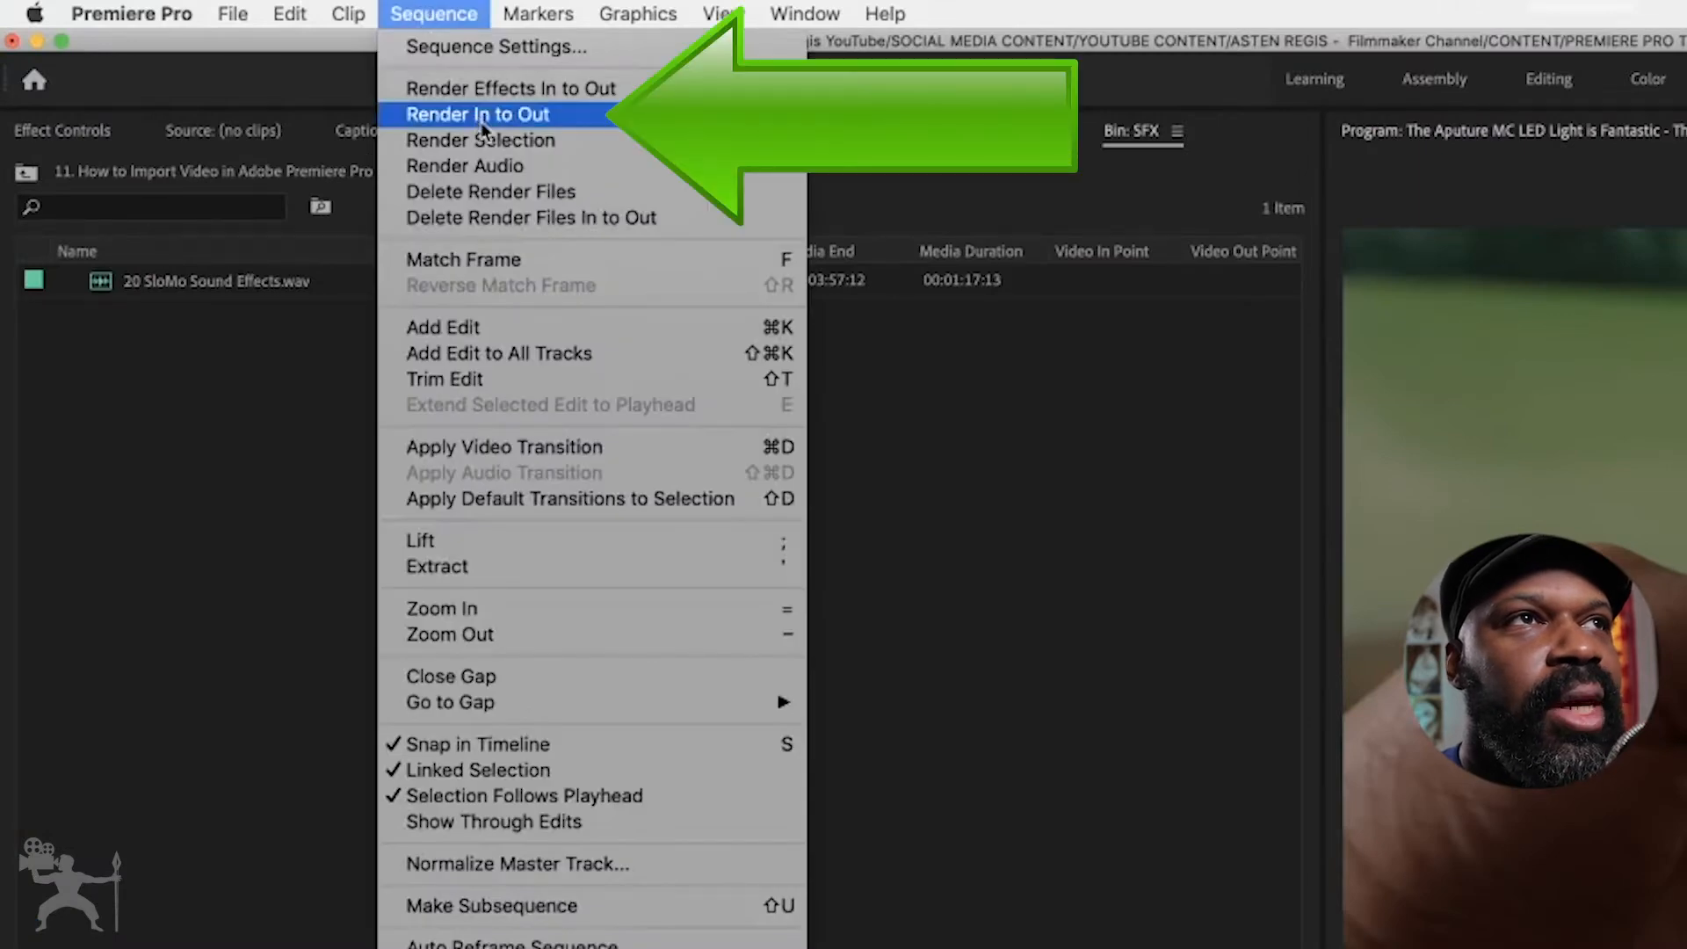
Render the sequence from the in point to the out point via Sequence > Render In to Out
left_click(476, 114)
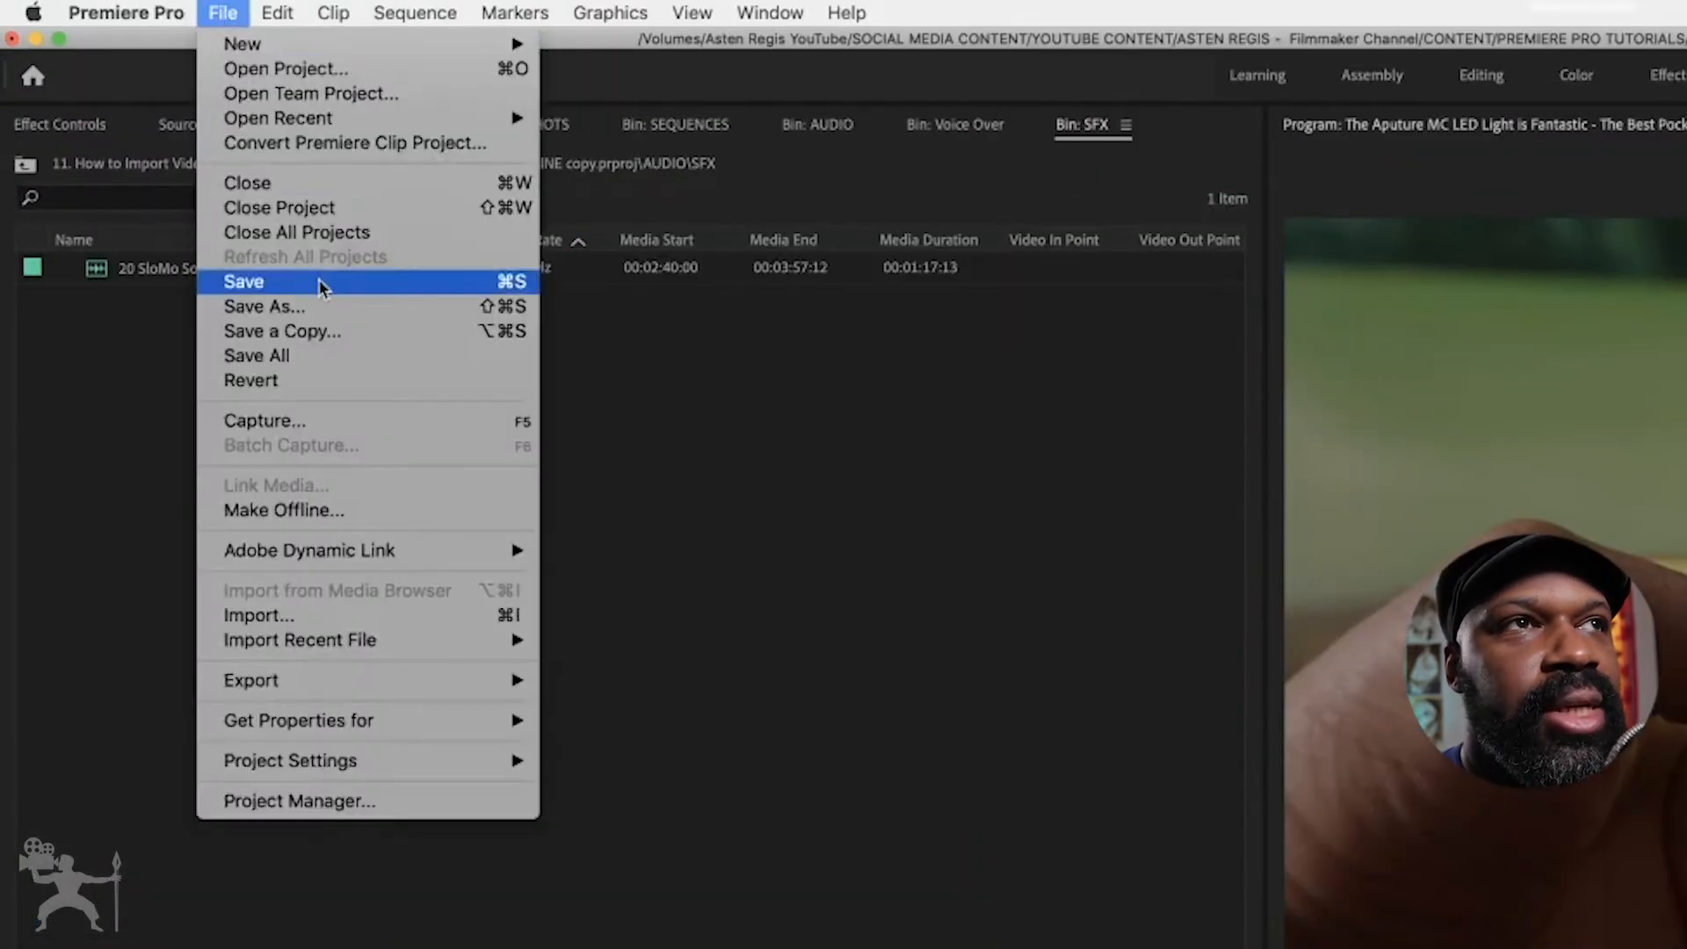
Save the current project with File > Save
left_click(242, 281)
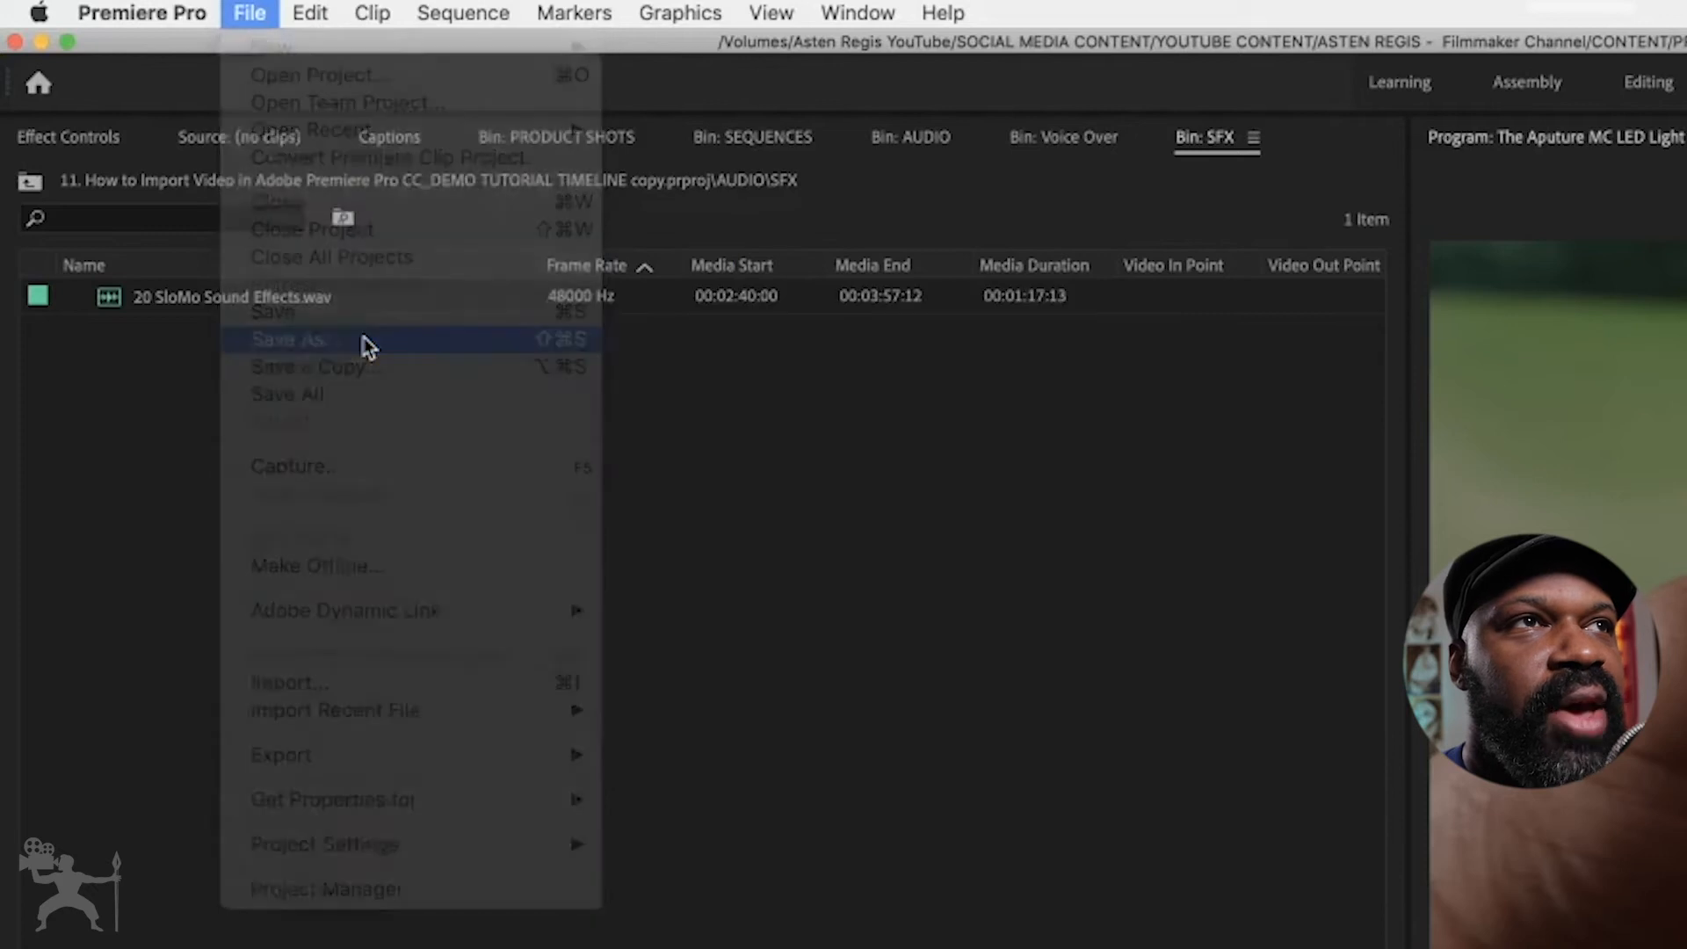
Save As '12. How to Save video in Premiere Pro' in the PREMIERE PRO folder, replacing the existing file
left_click(287, 339)
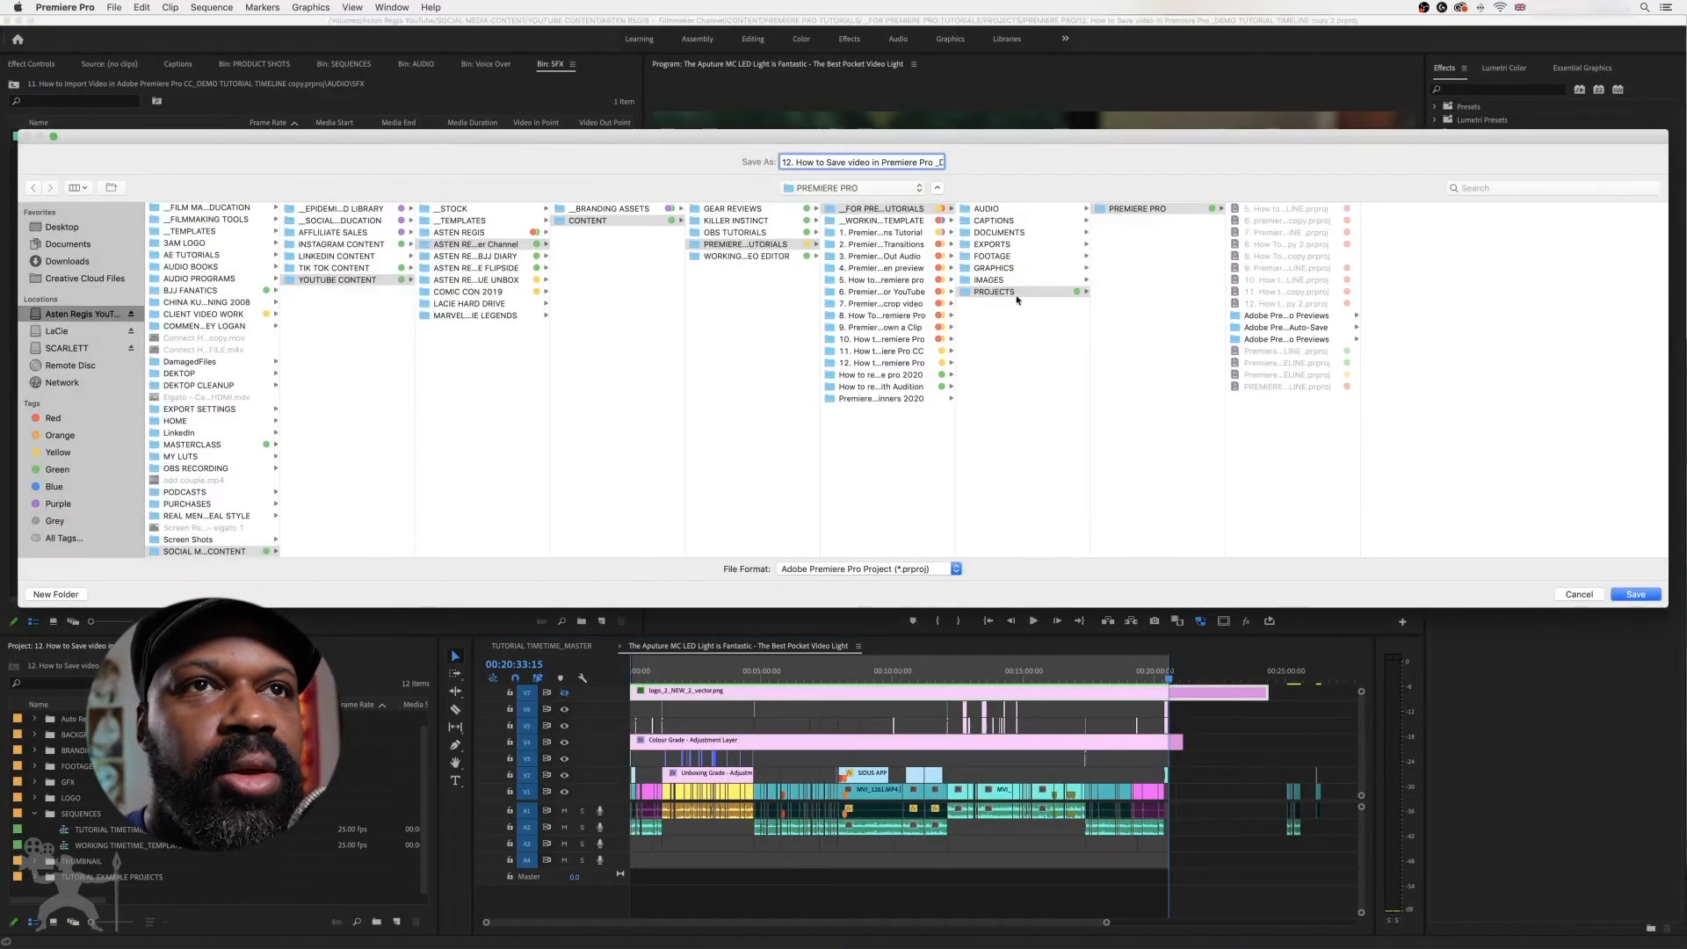
mouse_move(1038, 290)
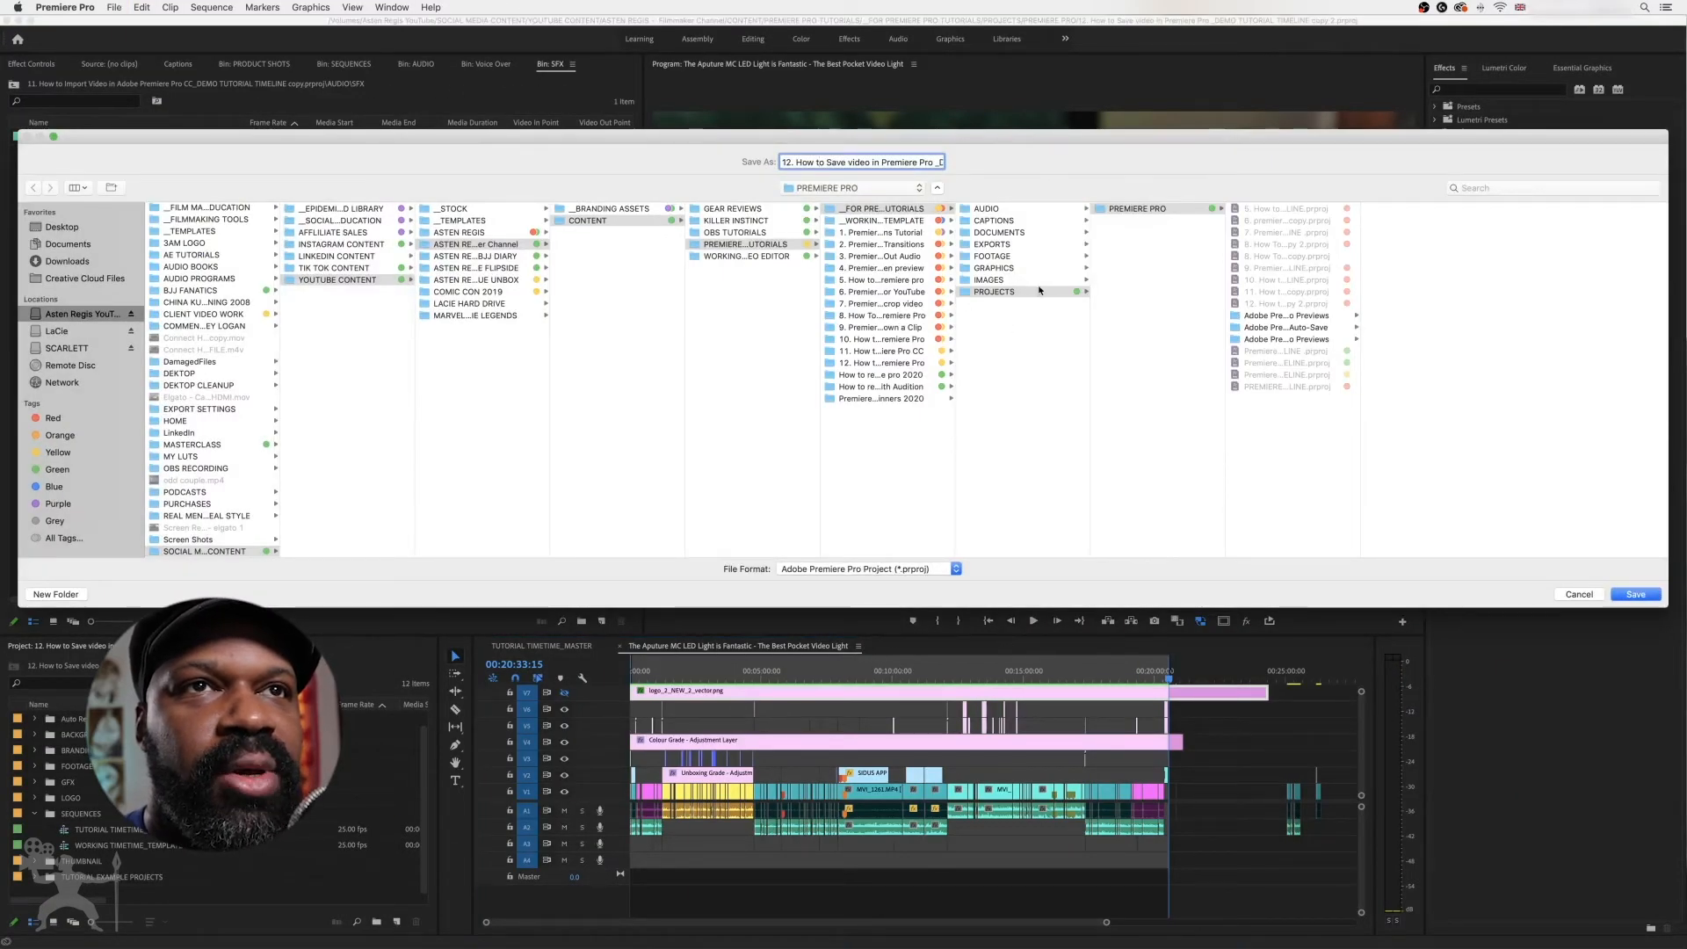
left_click(1632, 594)
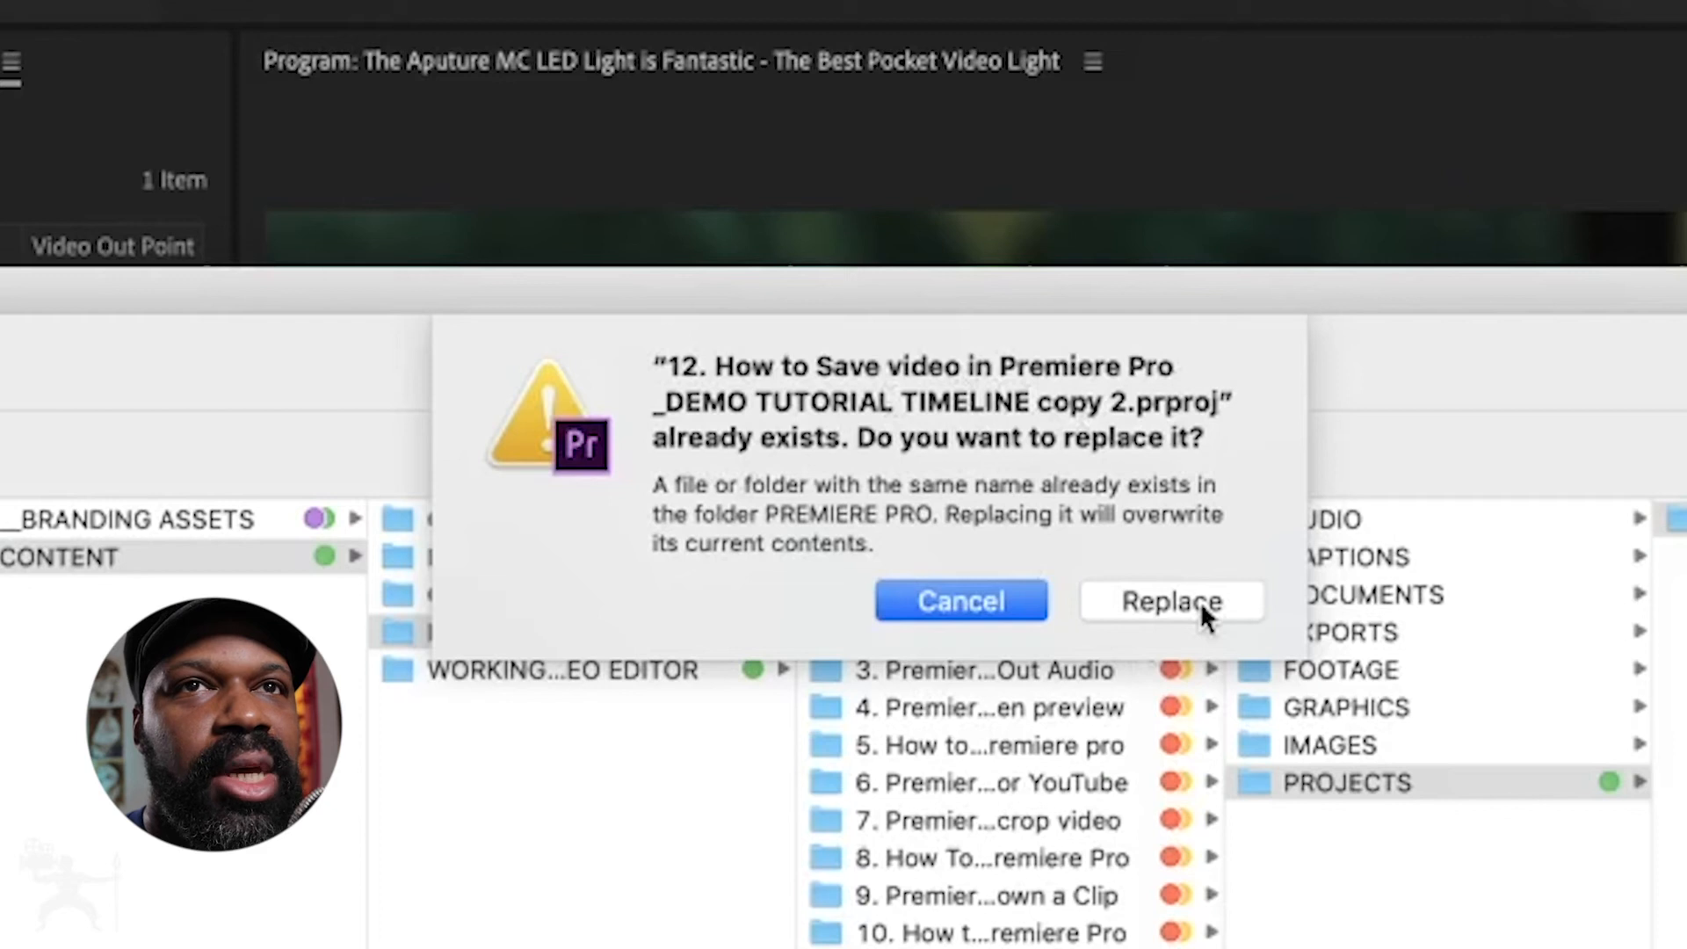
left_click(1170, 601)
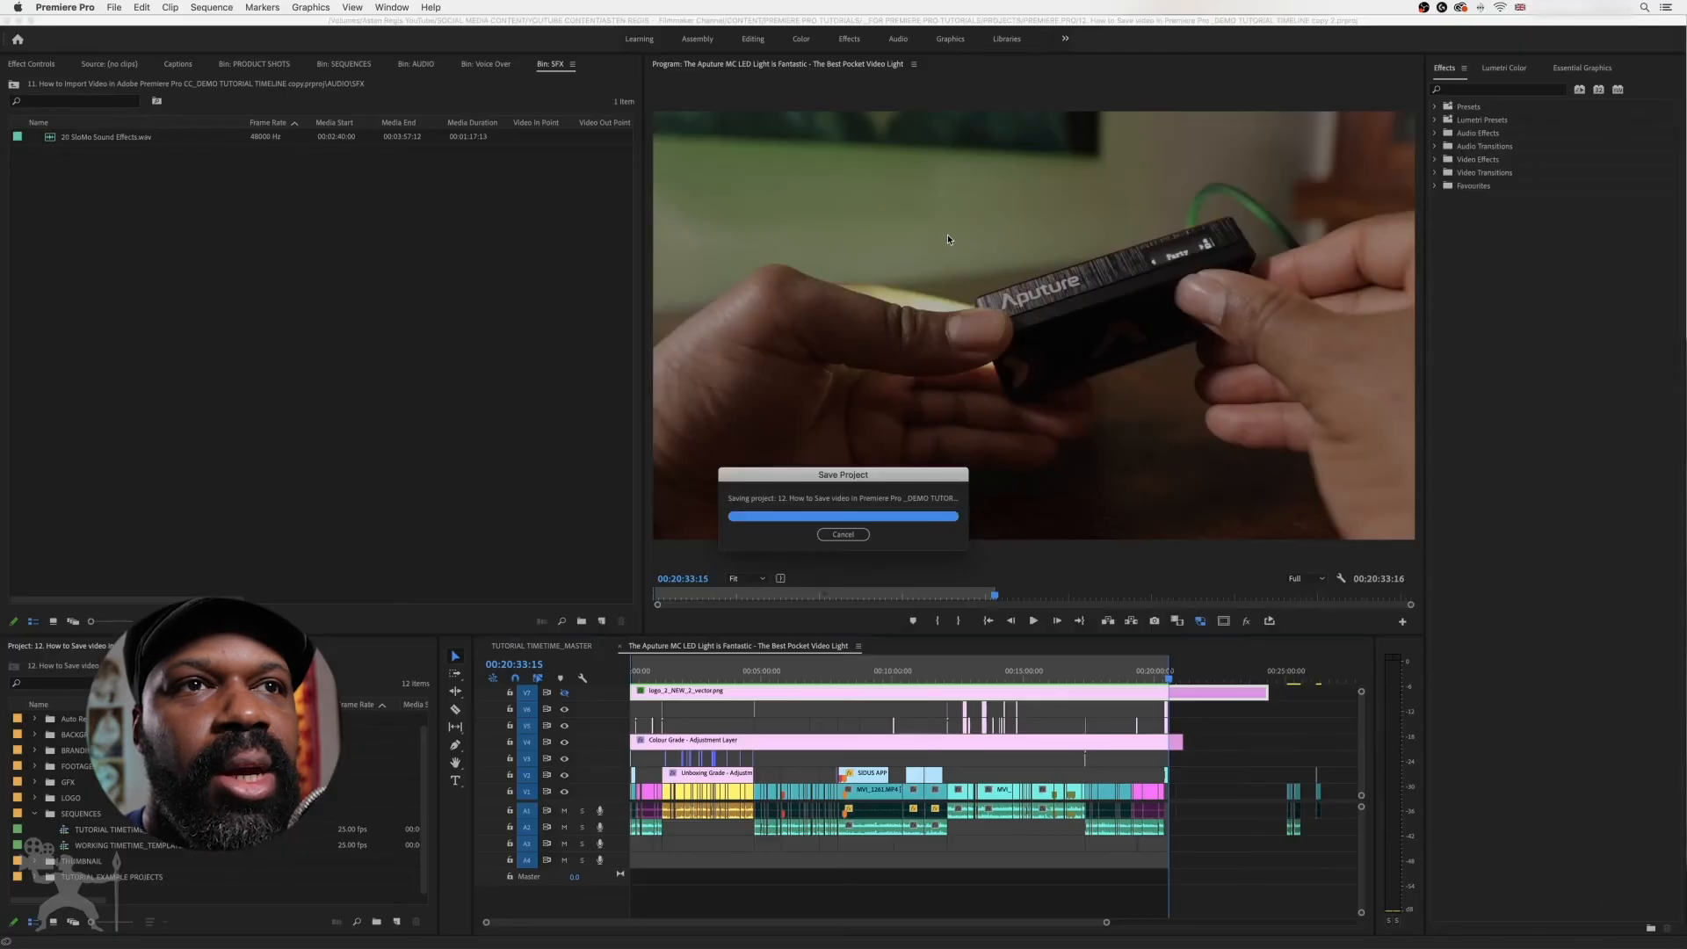